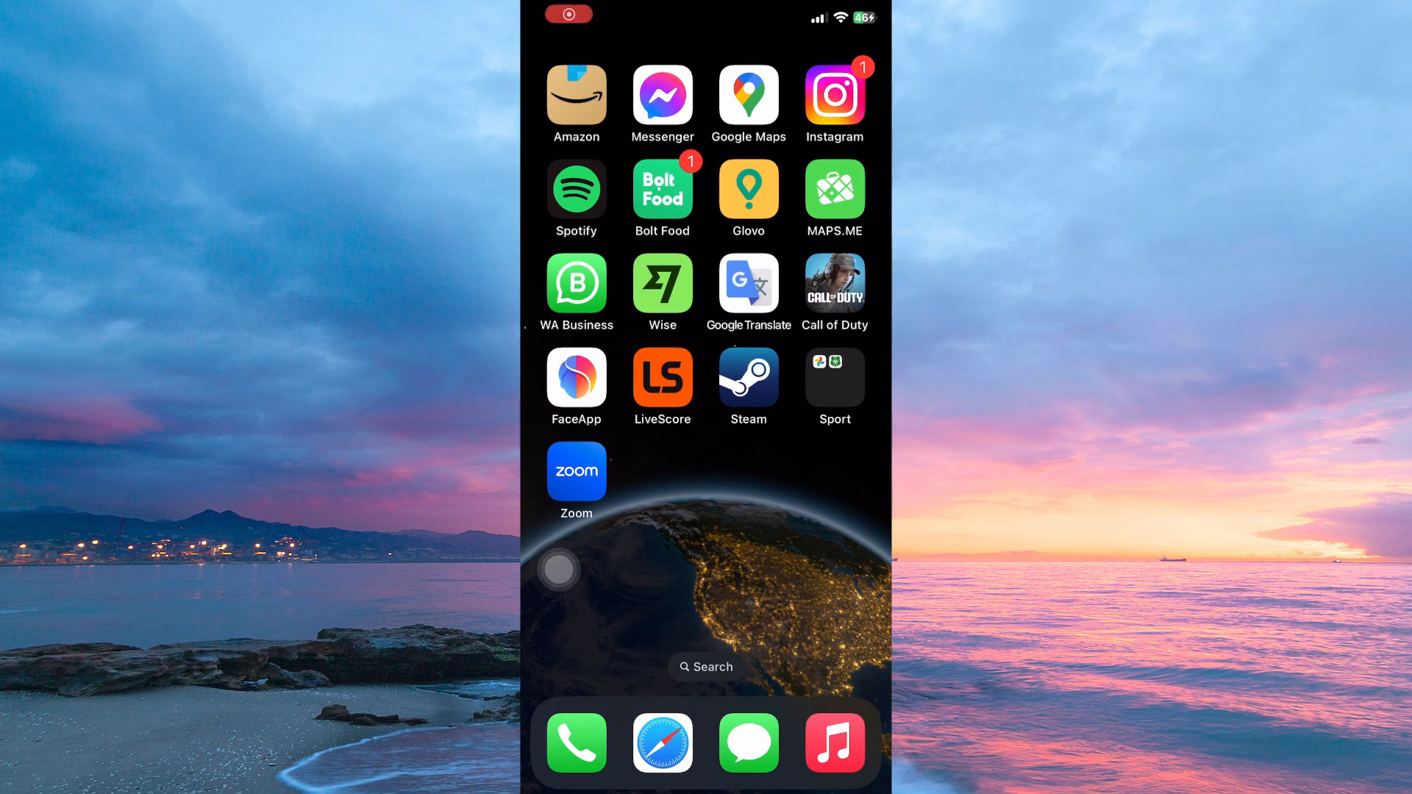
# Launch WA Business and go to Settings > Storage and Data.
pyautogui.click(576, 284)
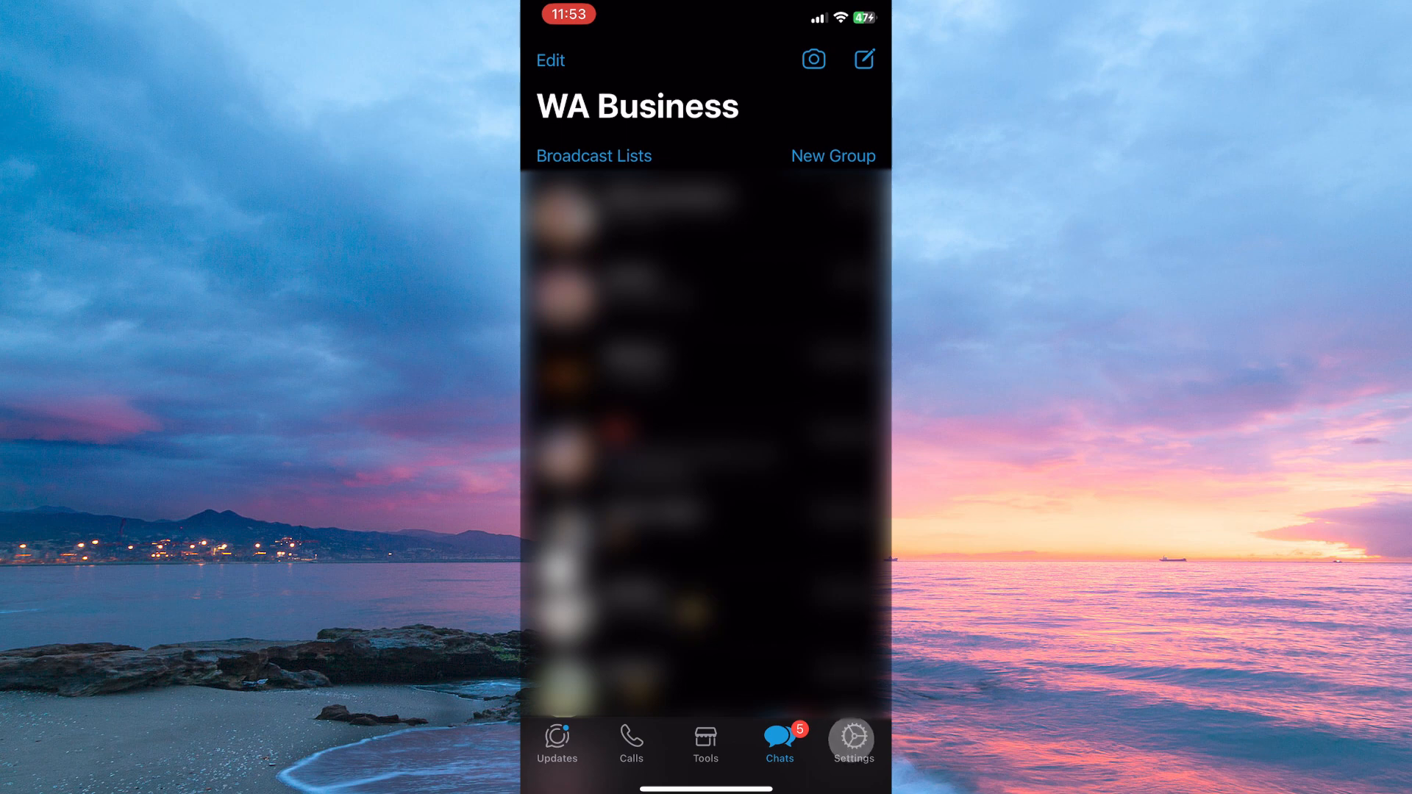
pyautogui.click(850, 738)
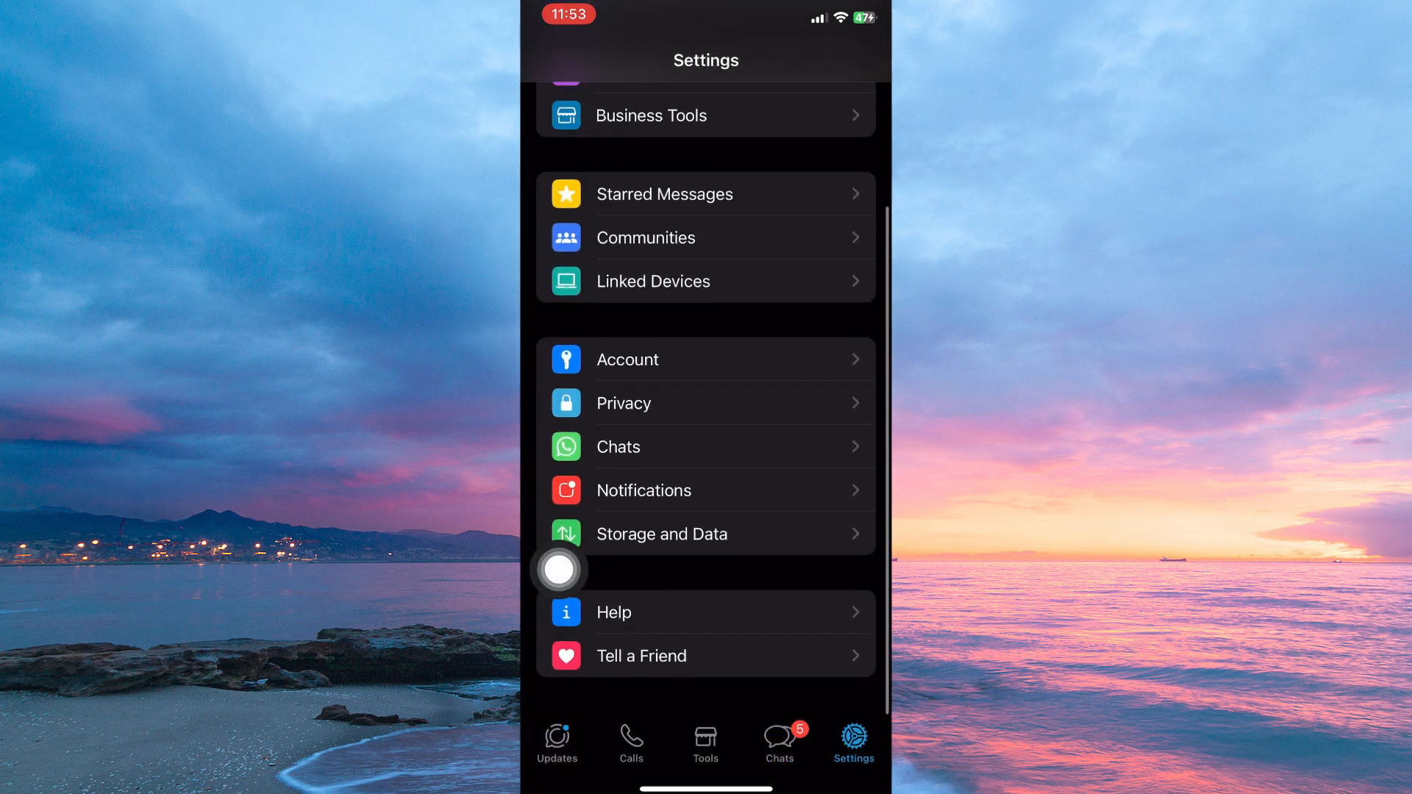
pyautogui.click(660, 532)
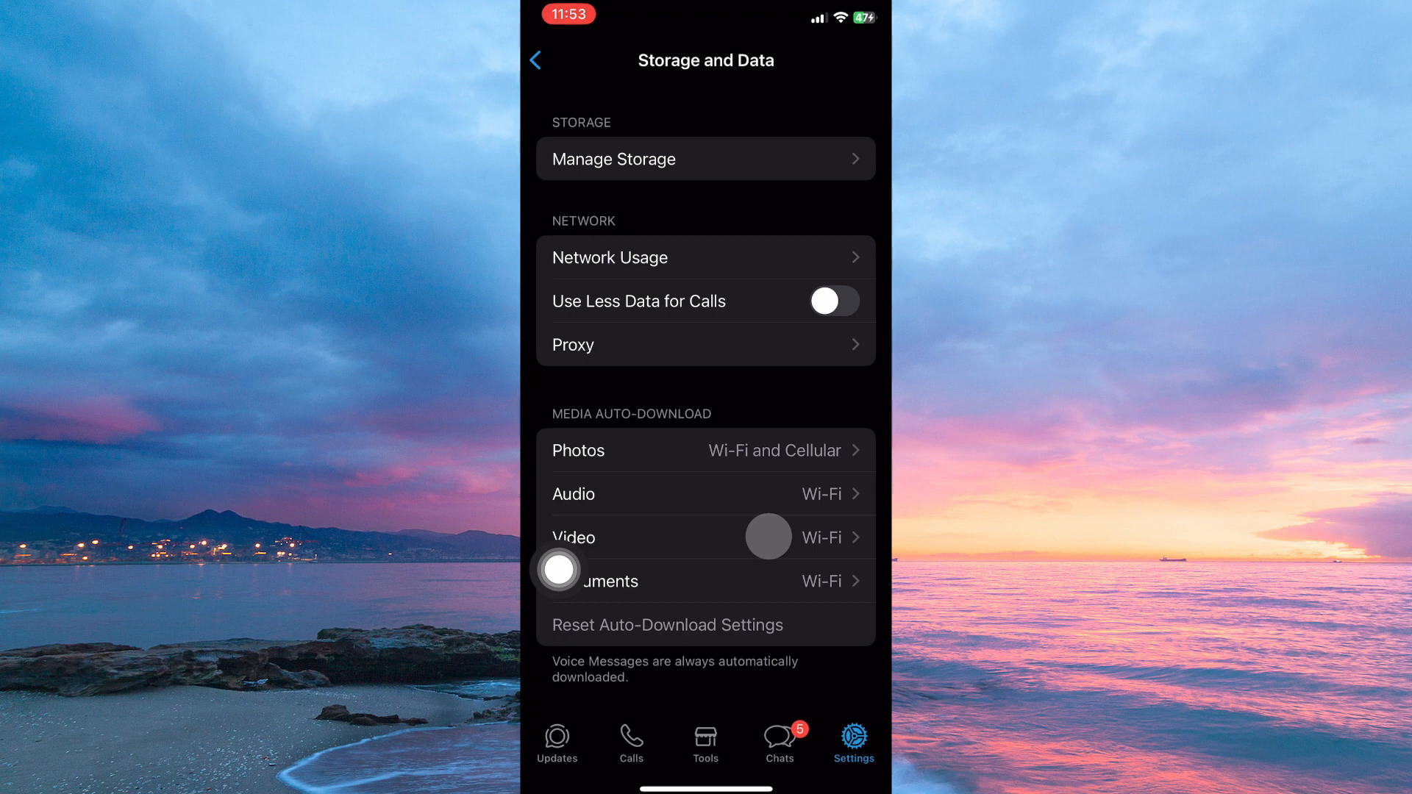
# Go to the Proxy page under Network, ready to set up a proxy address.
pyautogui.click(705, 344)
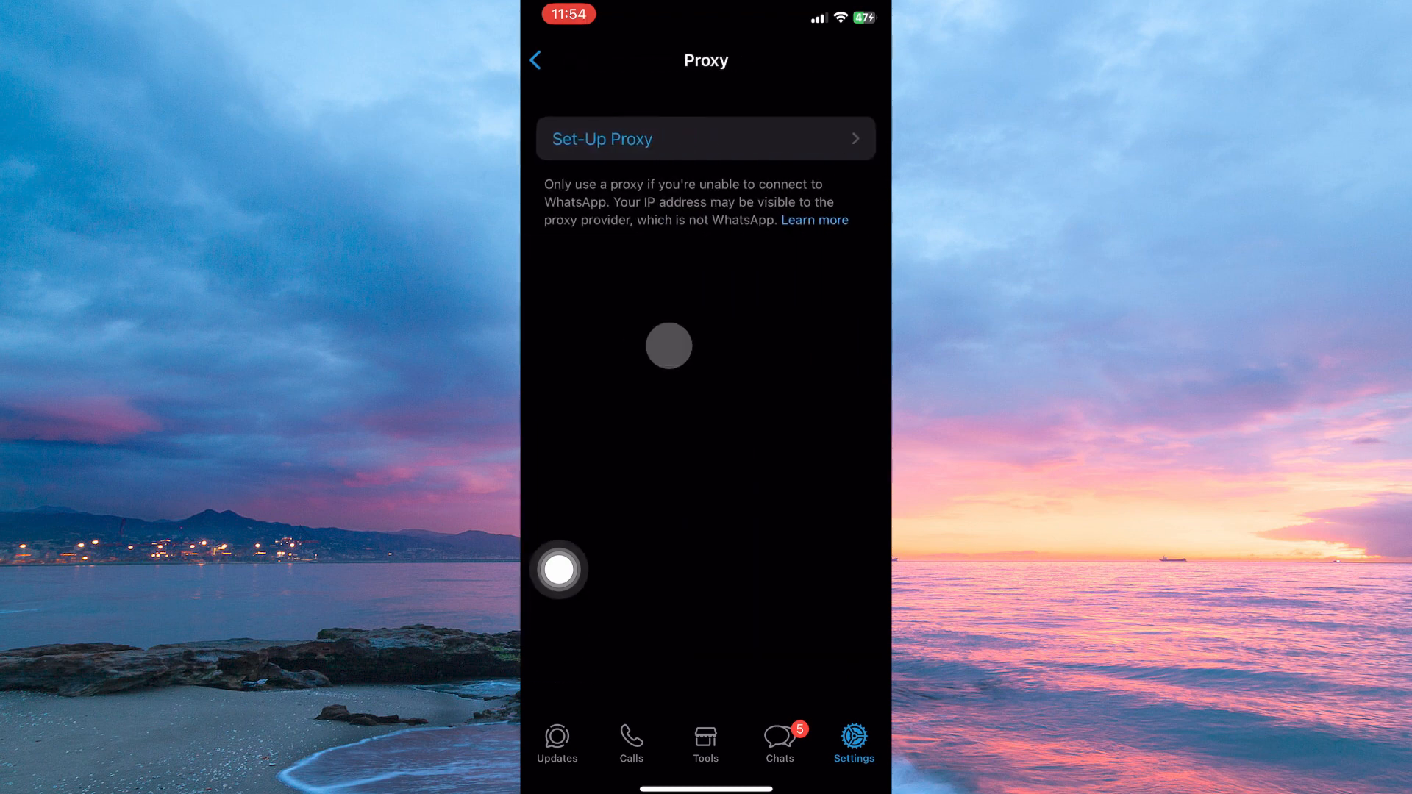